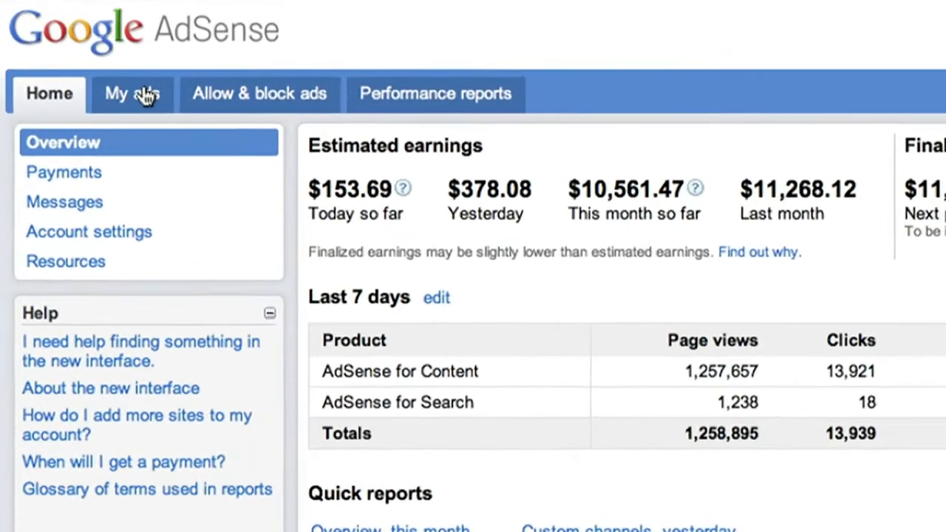
Show the My ads section listing the account's existing content ad units.
click(132, 94)
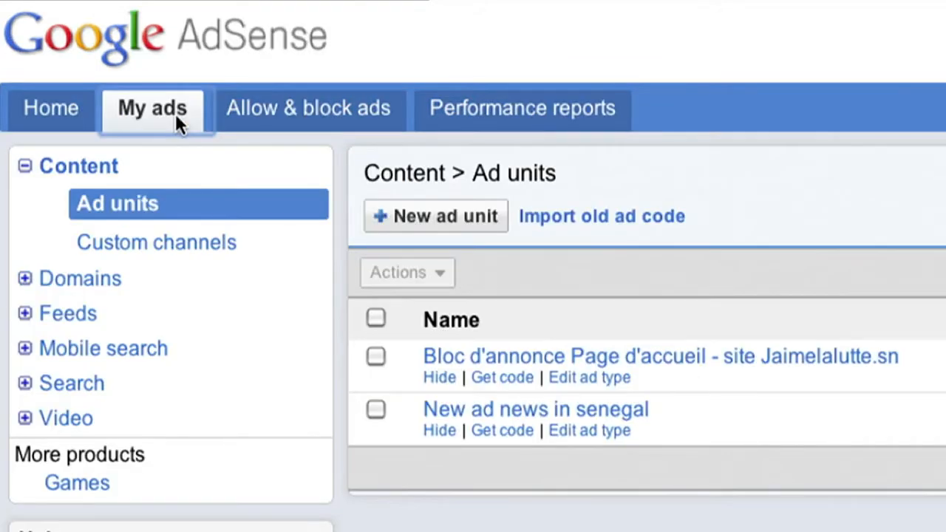
mouse_move(207, 145)
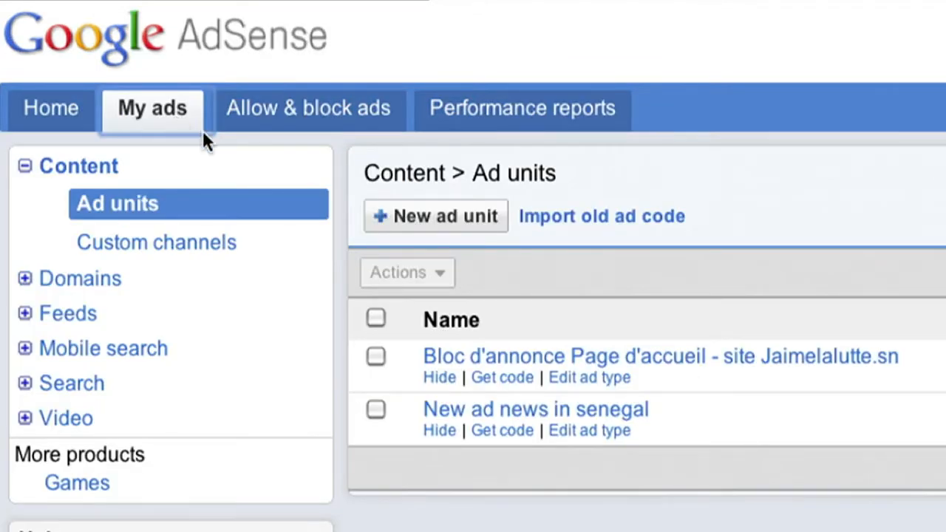
Start a new content ad unit and name it '728x90 Example'.
click(434, 216)
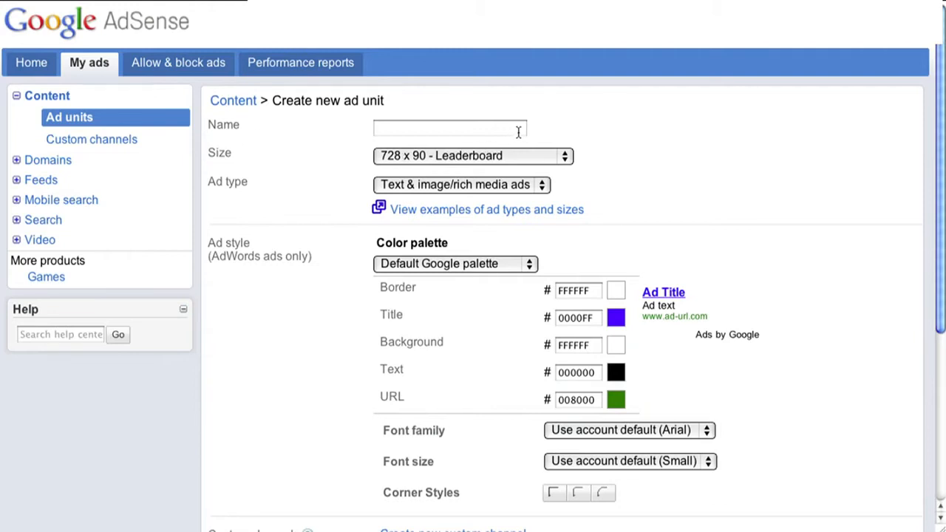
text(728x90)
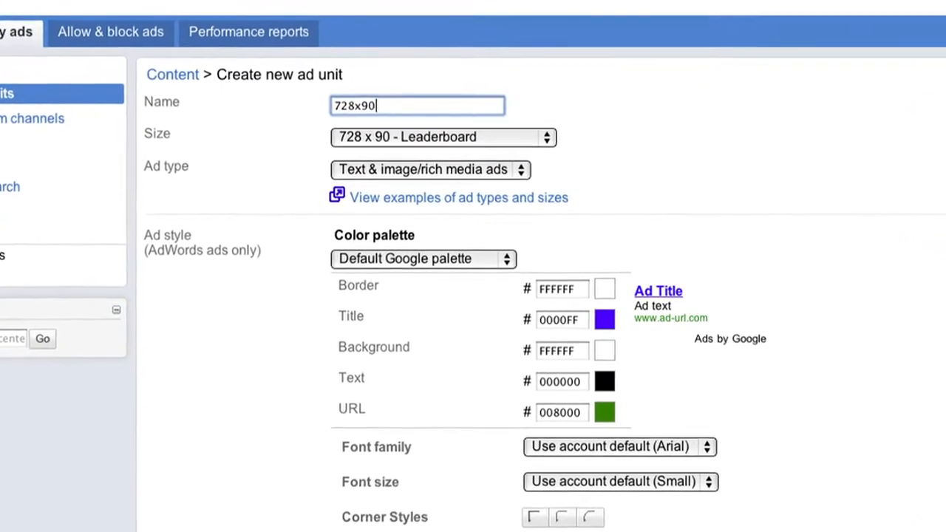
text(Example)
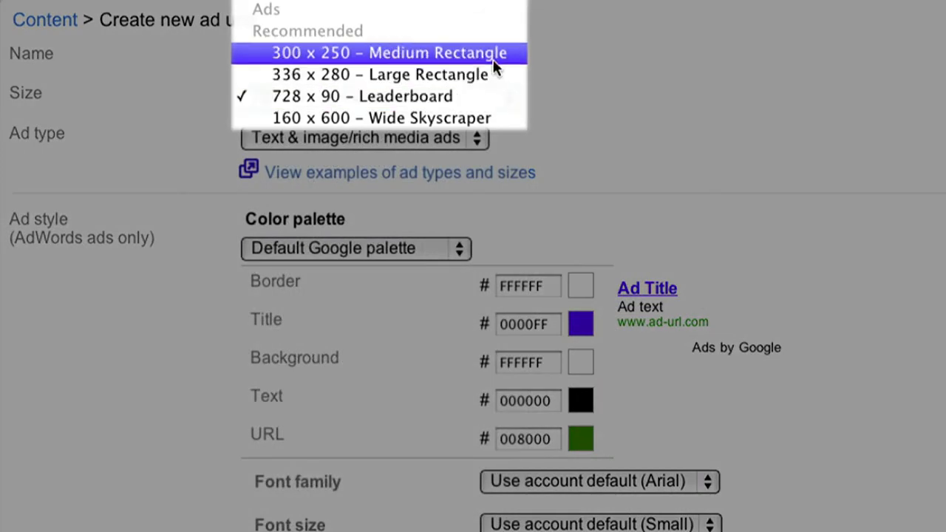
mouse_move(495, 118)
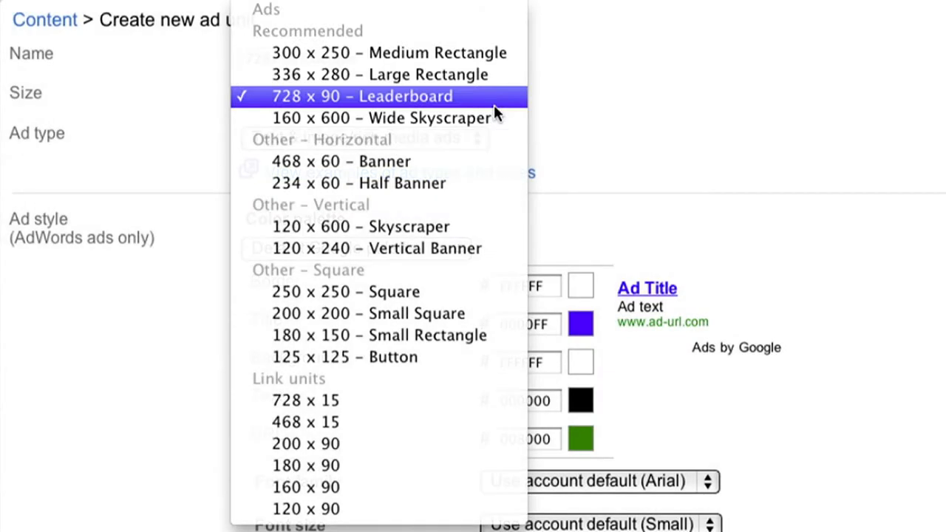
Keep the unit's size as 728 x 90 - Leaderboard.
click(360, 95)
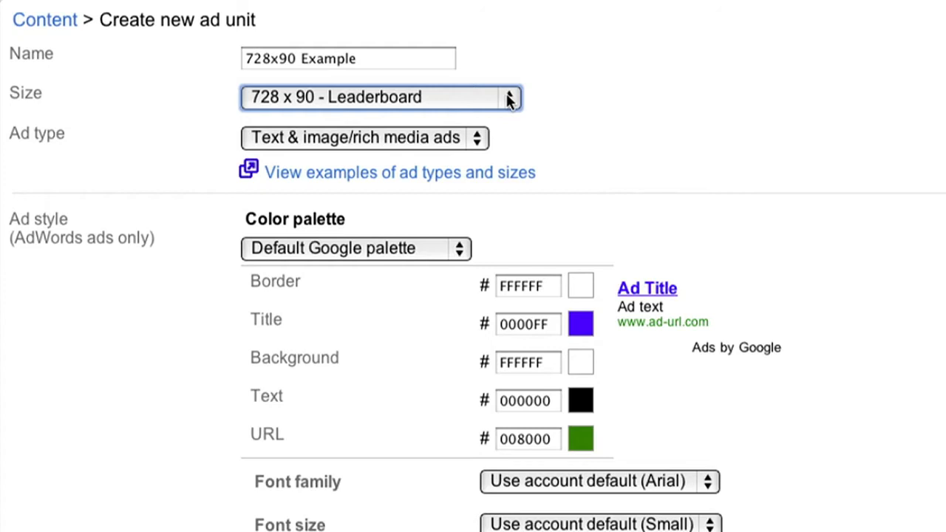
Keep the ad type as Text & image/rich media ads.
click(363, 138)
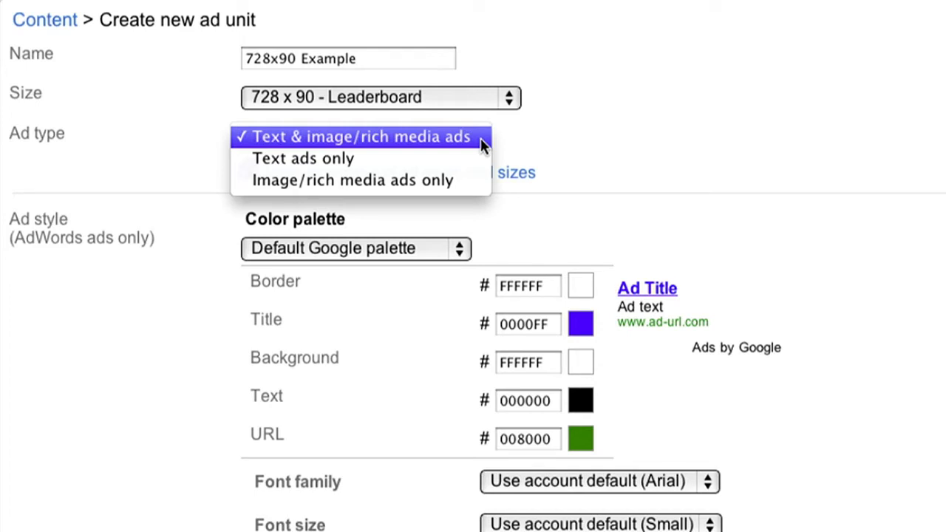
click(362, 137)
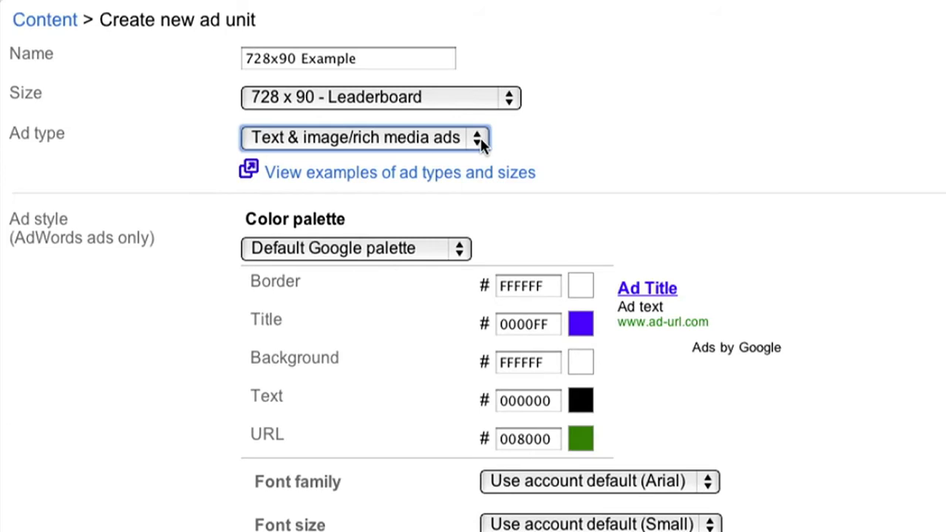
mouse_move(579, 285)
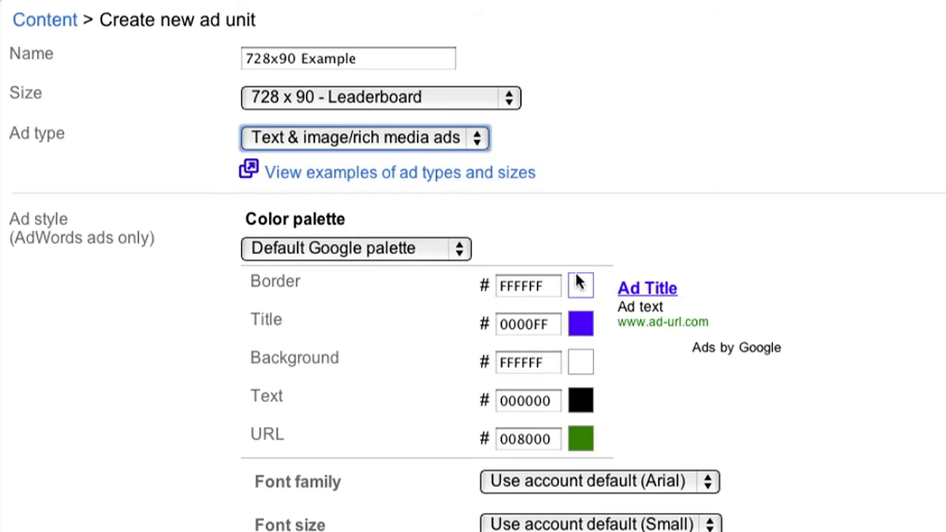
click(579, 287)
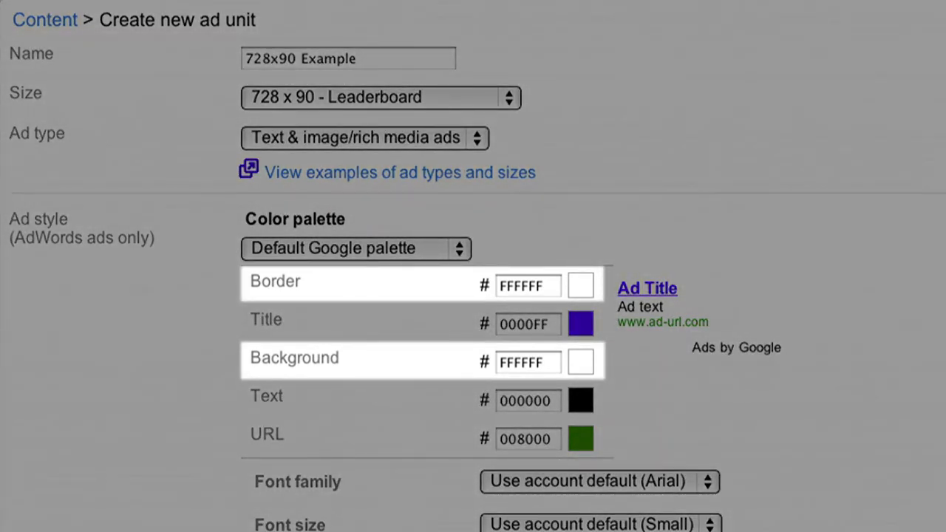
scroll(down, 3)
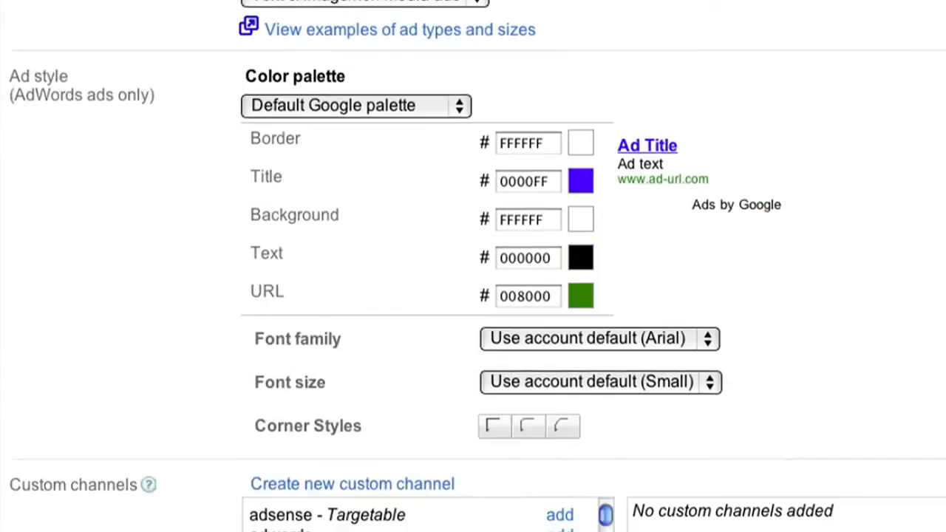
Save the 728x90 Example unit and generate its ad code.
scroll(down, 3)
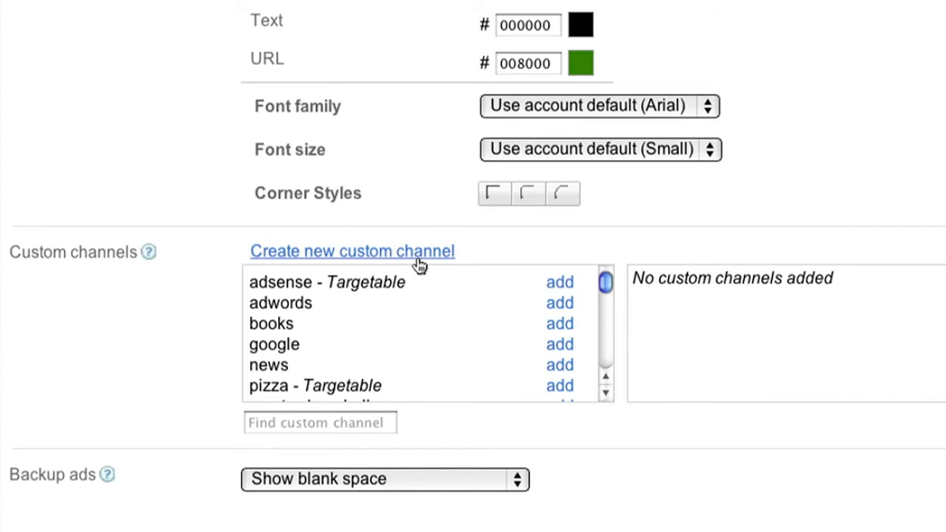
mouse_move(444, 316)
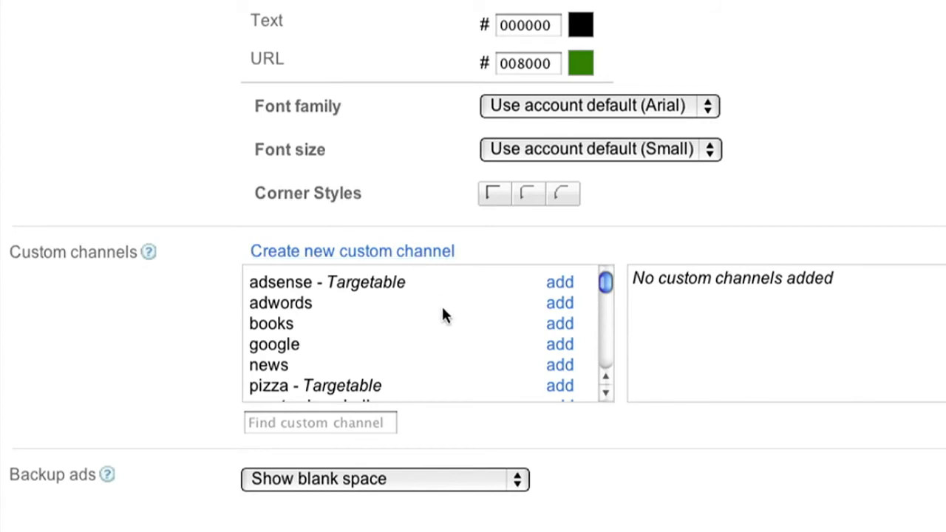
click(385, 479)
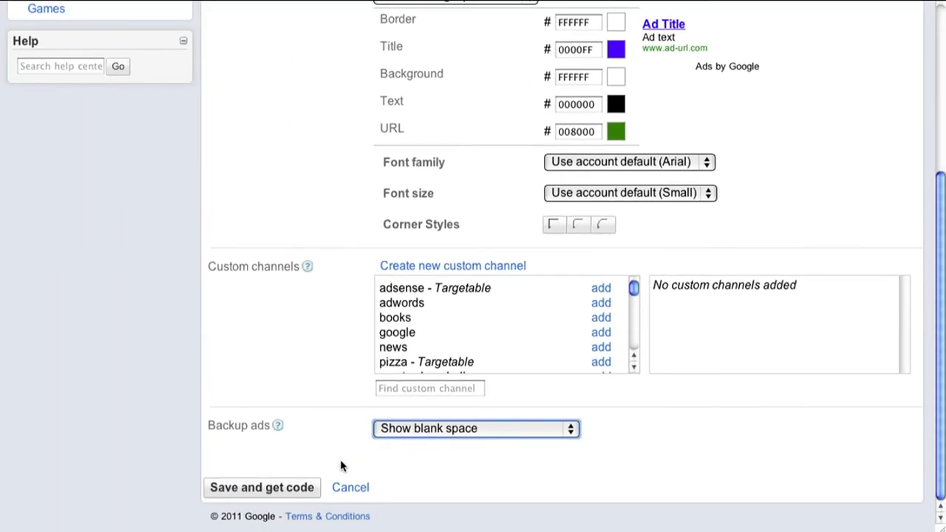
click(261, 488)
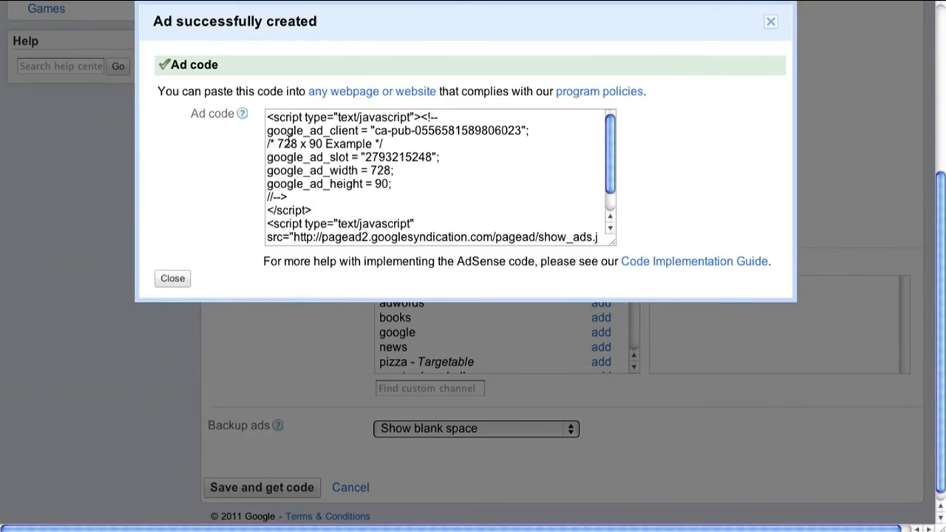
Select the generated ad code, then dismiss it to view the unit's settings summary.
triple_click(440, 178)
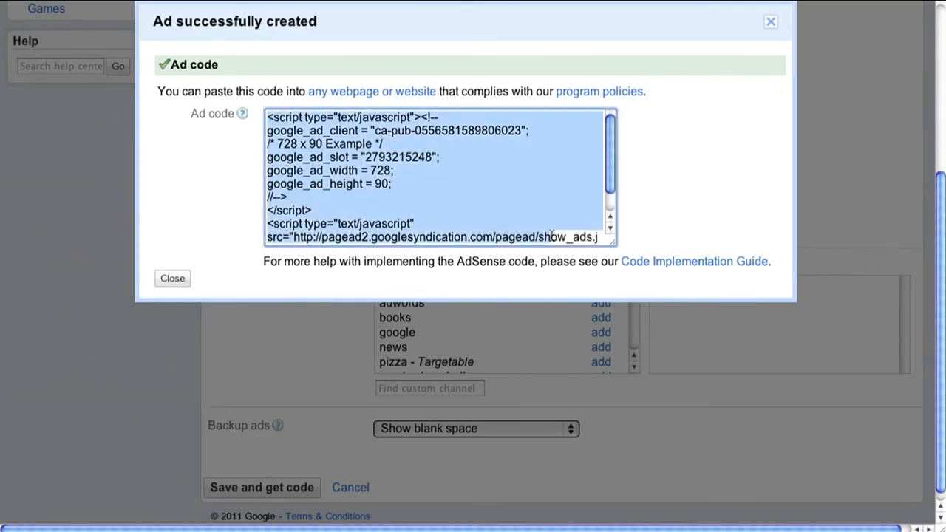
scroll(down, 3)
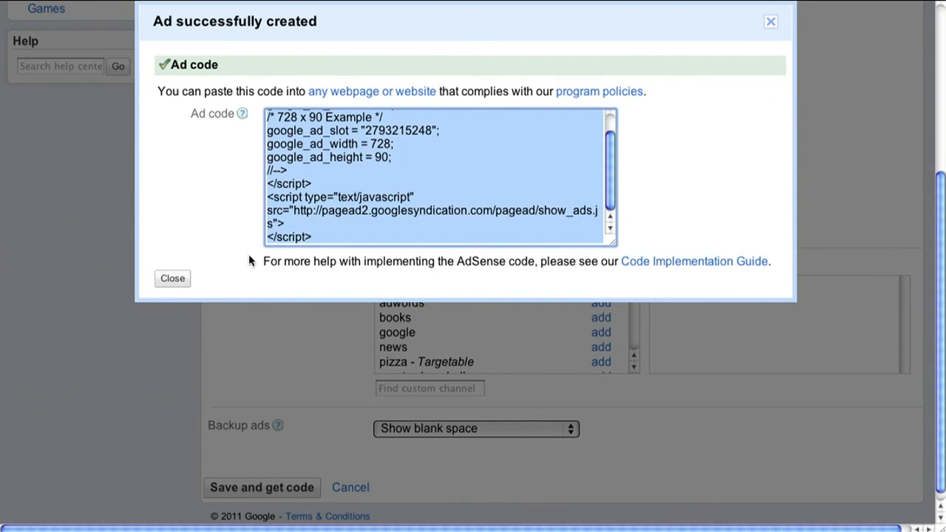
click(171, 278)
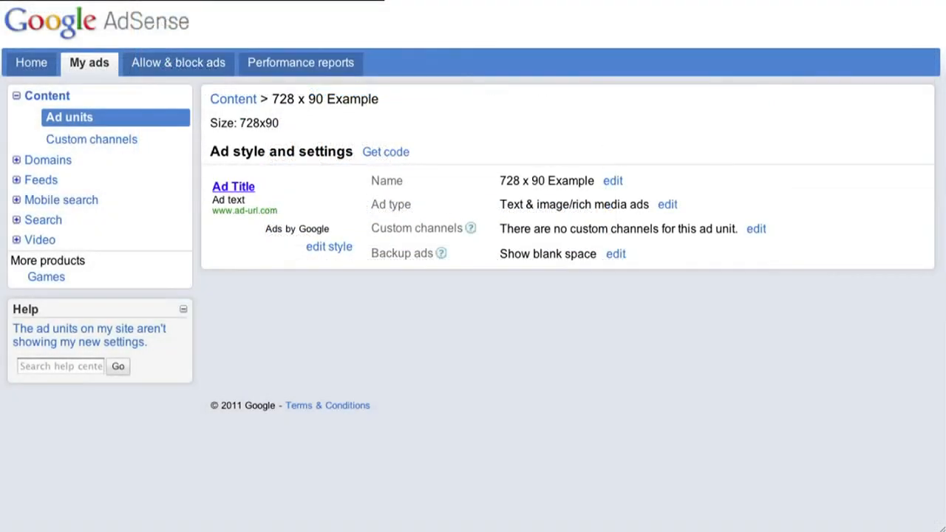